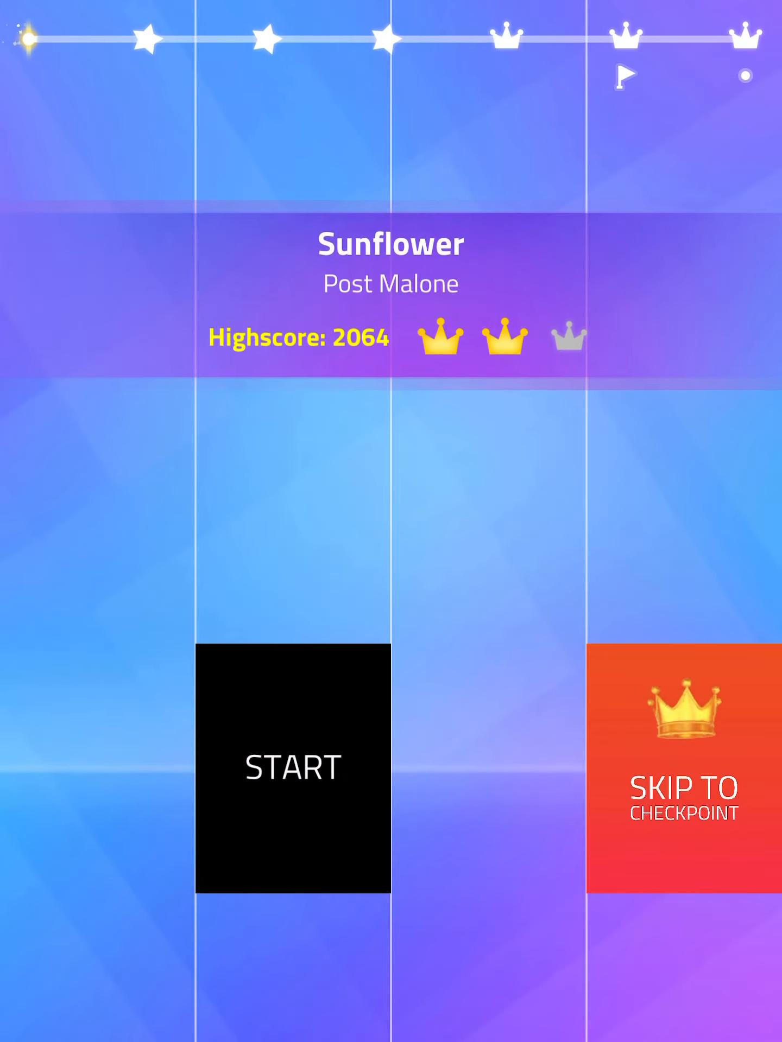
Step: Start Sunflower and hit the first black tiles, building a score of 209
click(291, 766)
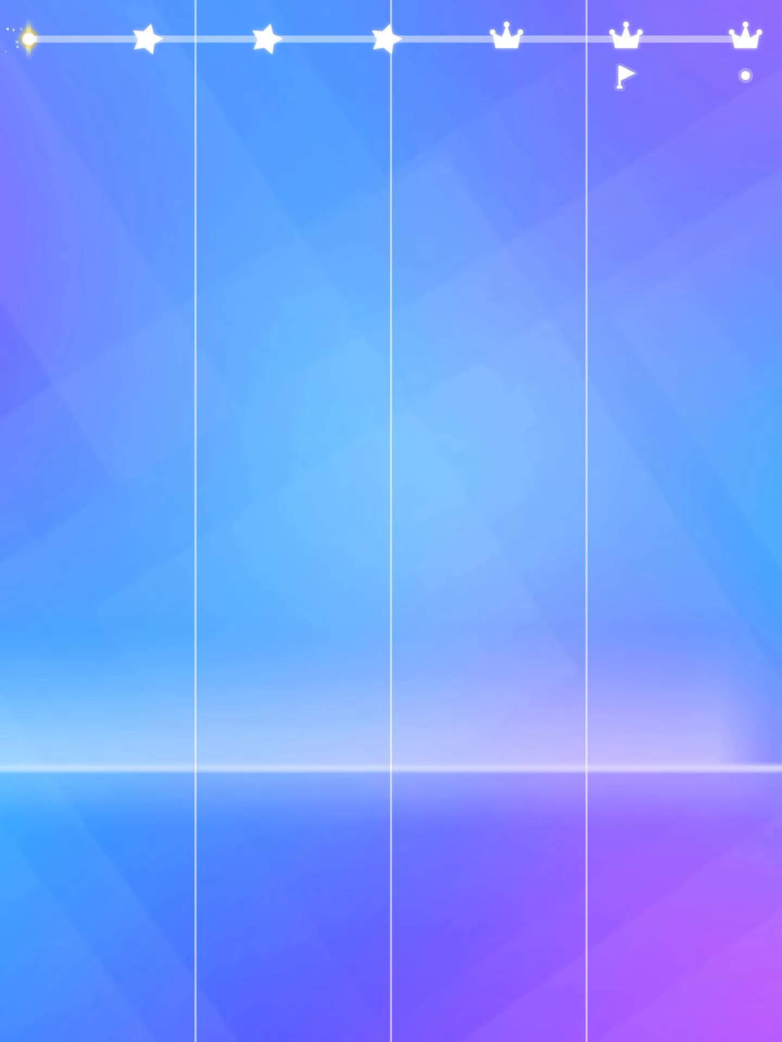
click(286, 498)
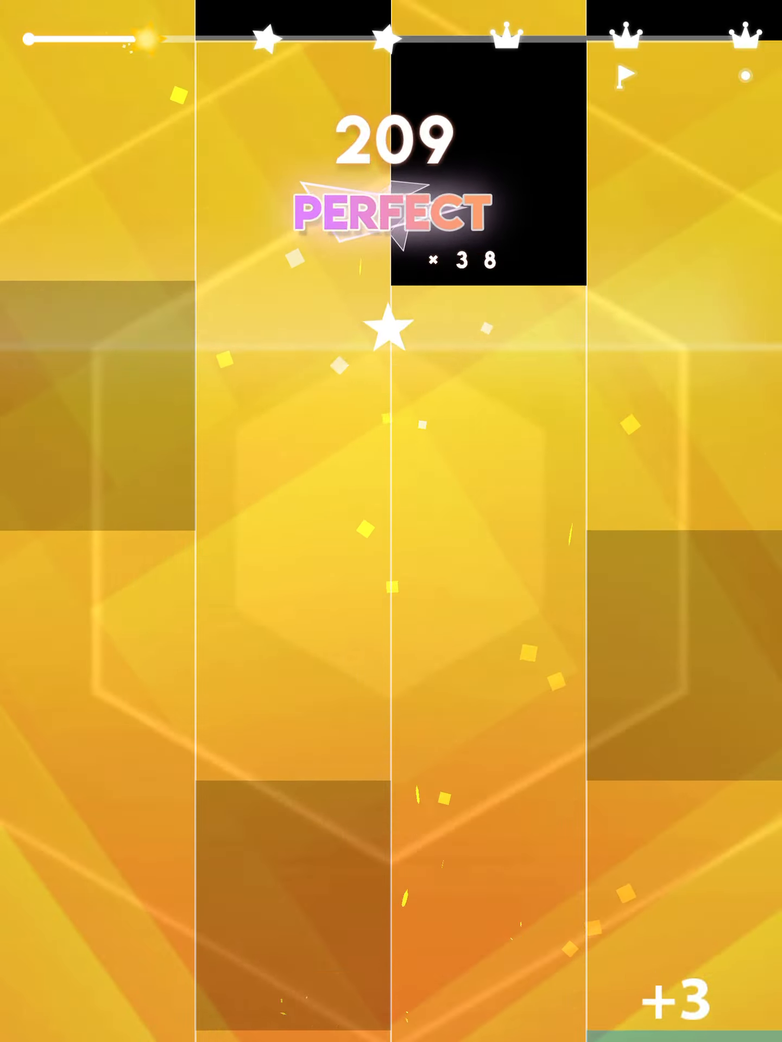
Step: Keep hitting falling black tiles until the score reaches 681 with two stars
click(286, 425)
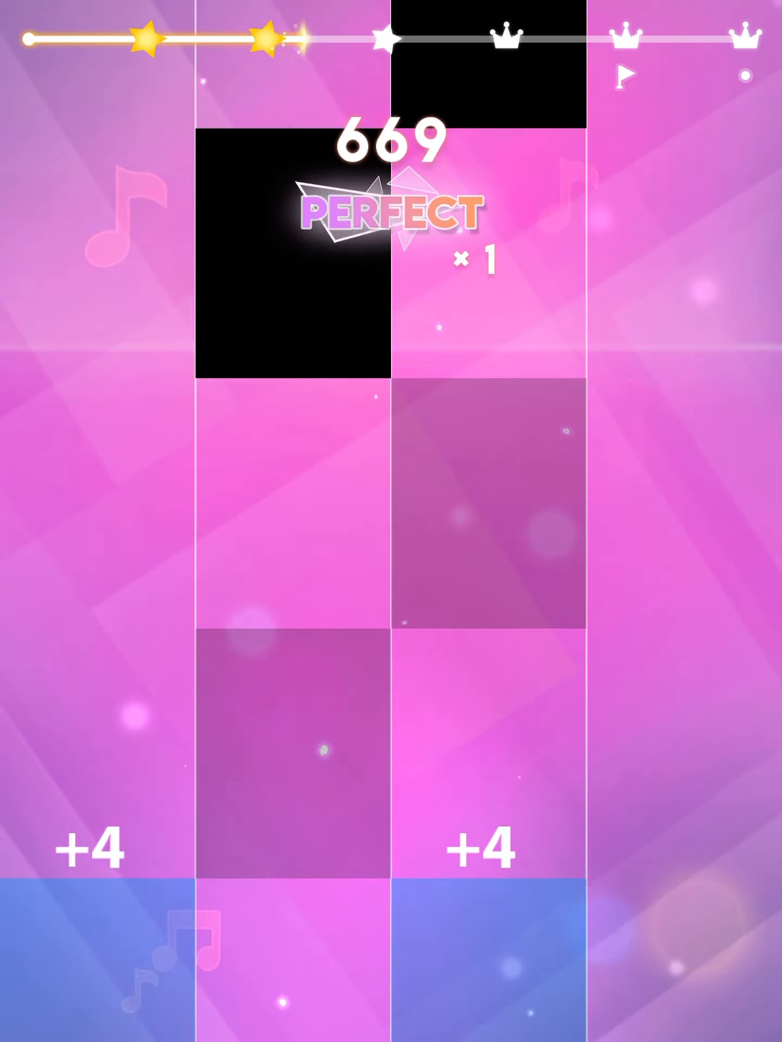
click(296, 313)
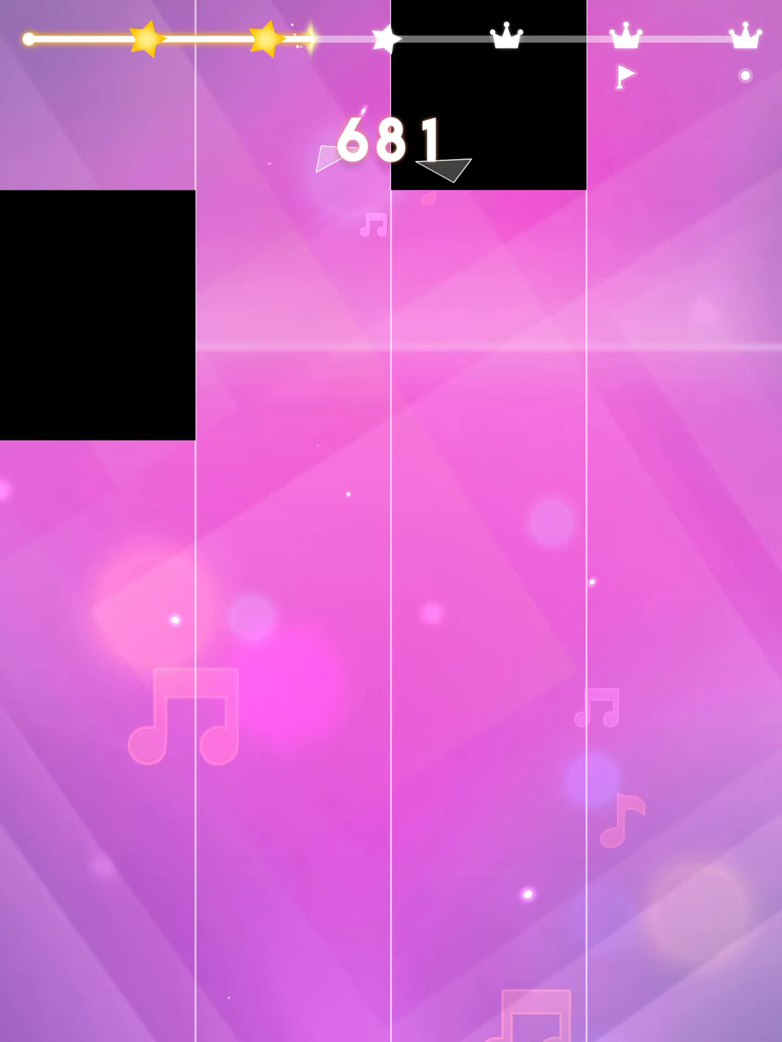